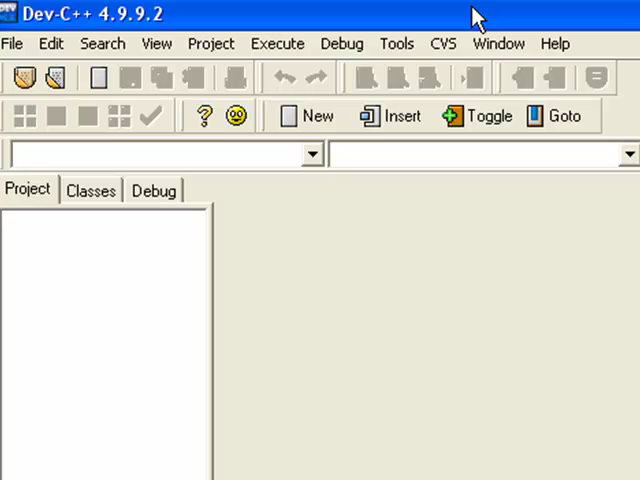
mouse_move(276, 296)
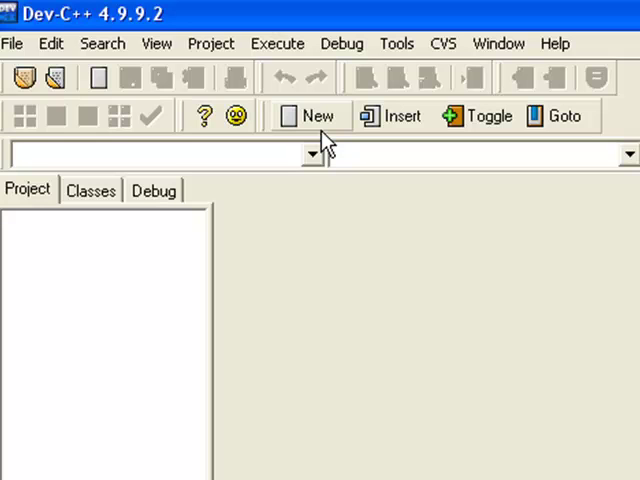
- Start a new blank source file in Dev-C++
click(308, 116)
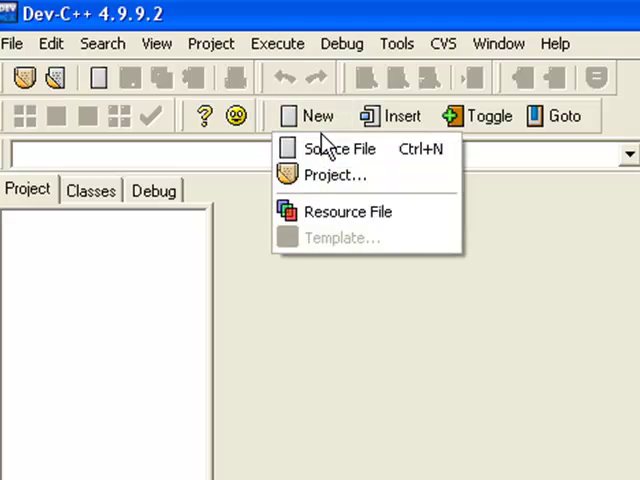
click(340, 148)
text(#include)
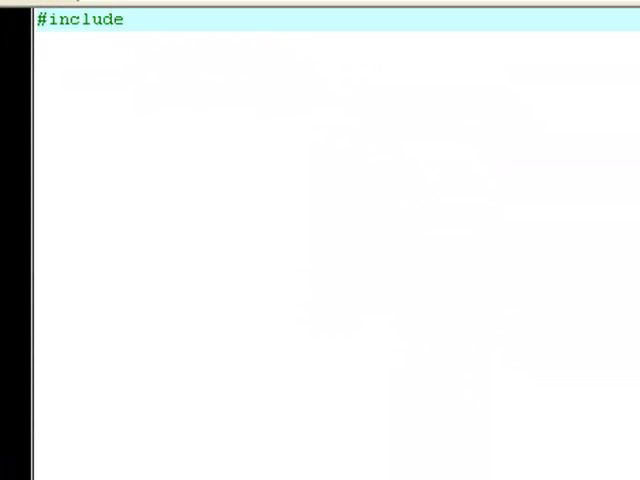
- Write the skeleton: #include <iostream>, using namespace std; and main with system("pause");
text(<iostream>)
click(336, 42)
text(using namespace std)
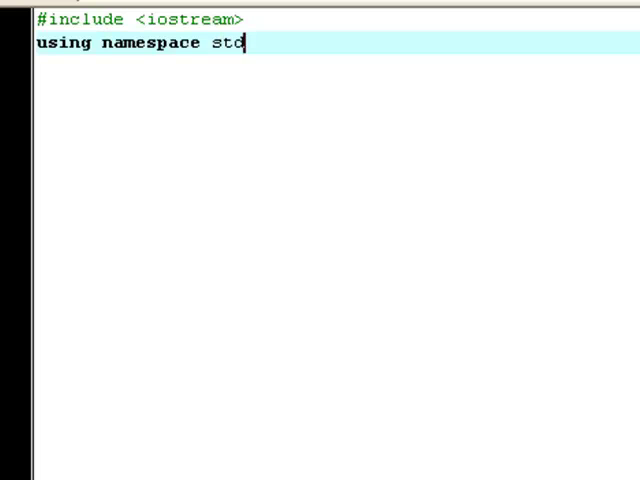
text(;)
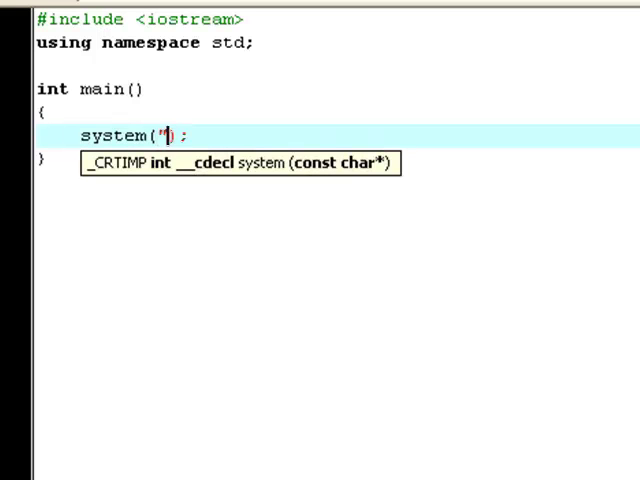
text(pause)
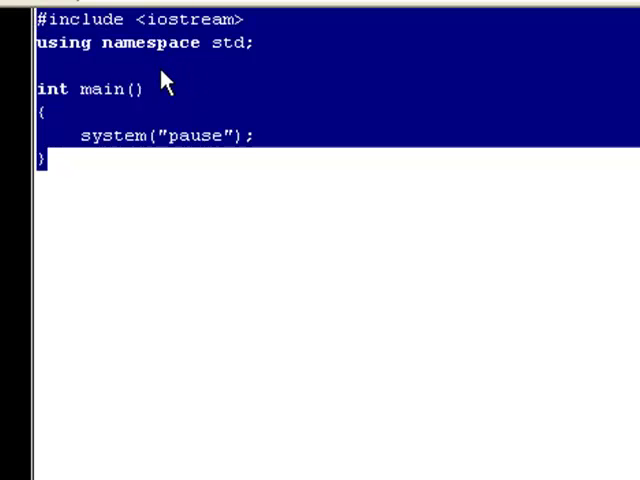
mouse_move(196, 130)
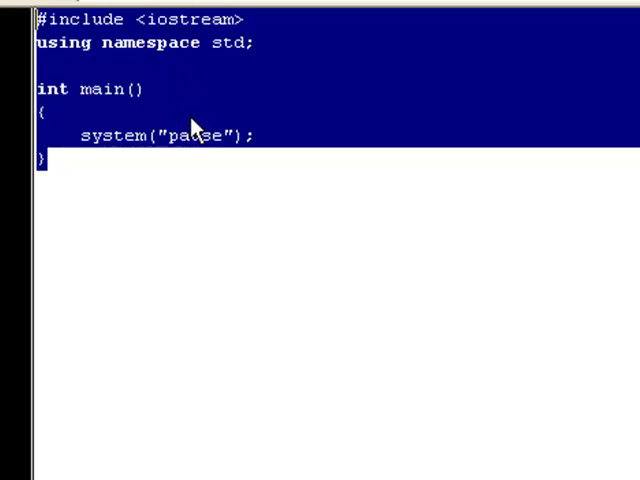
mouse_move(144, 120)
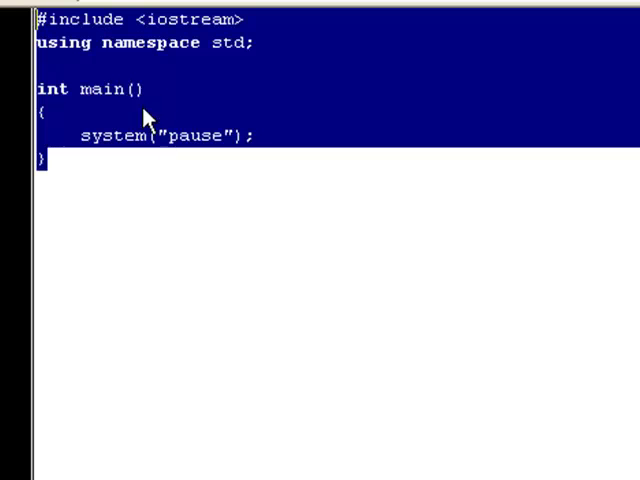
mouse_move(84, 156)
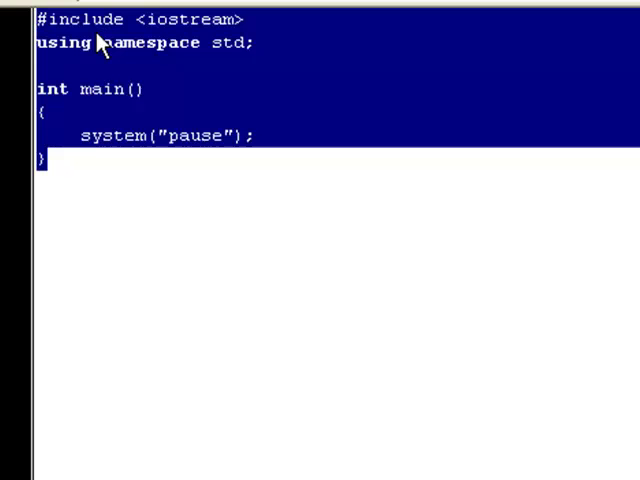
mouse_move(56, 172)
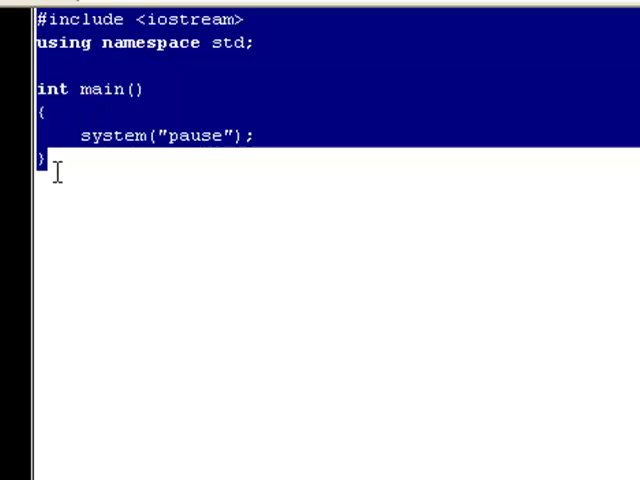
mouse_move(130, 64)
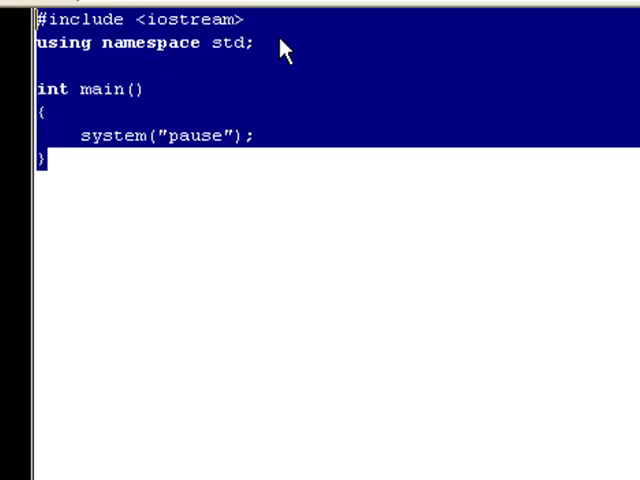
mouse_move(150, 138)
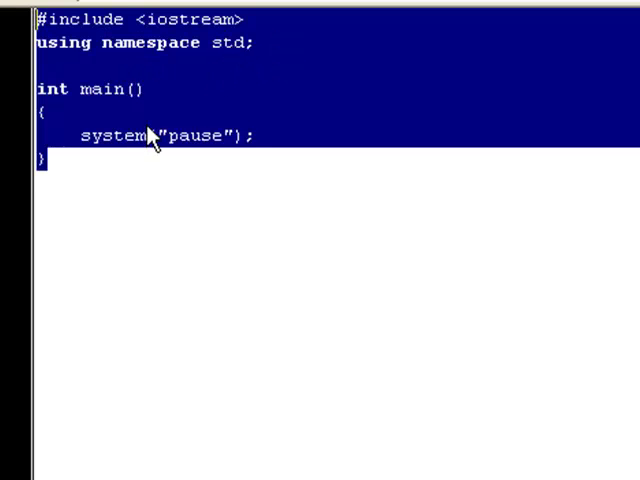
- Declare a global int x = 0 below the using namespace line
click(256, 44)
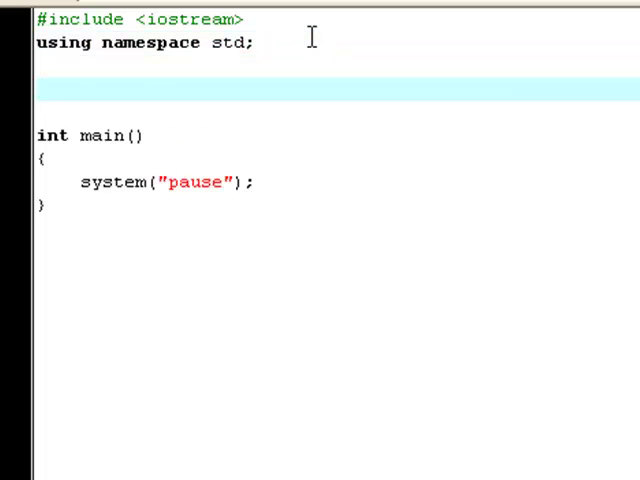
text(int x =)
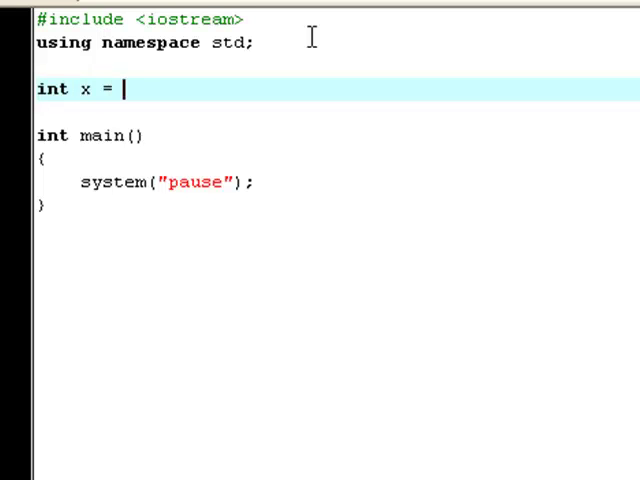
text(0;)
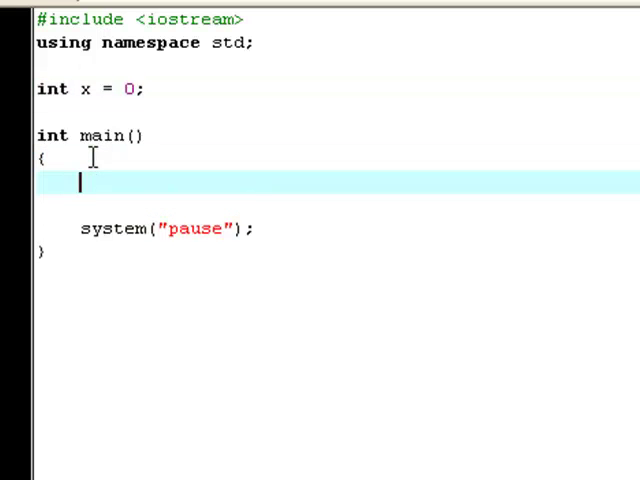
- Add a do { } while(x != 0); loop inside main
text(do)
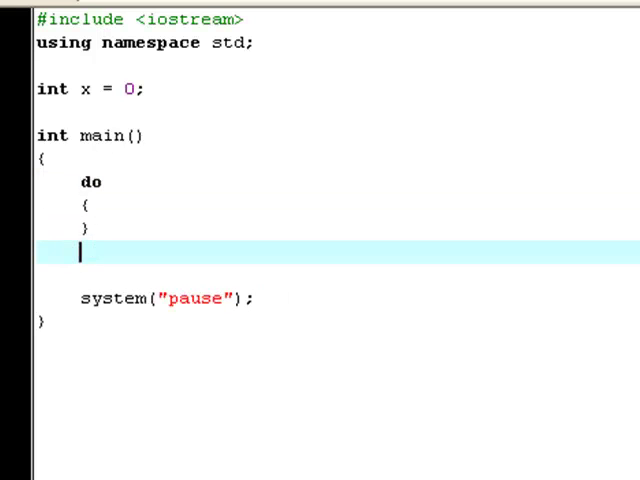
text(while())
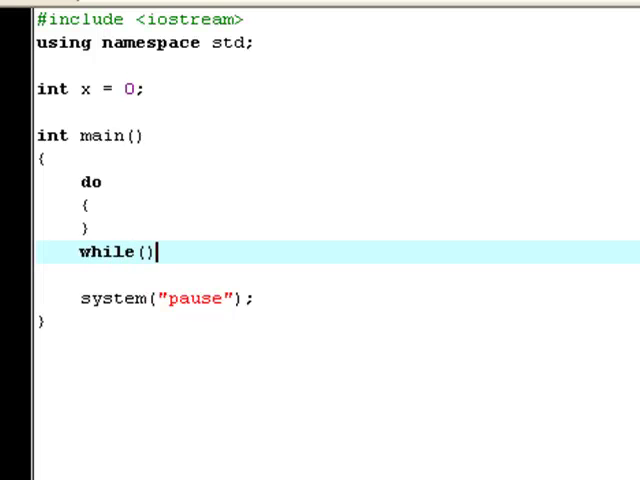
text(;)
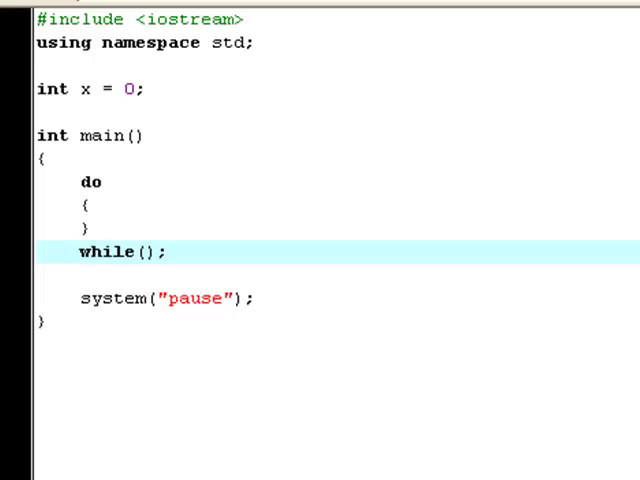
text(x != 0)
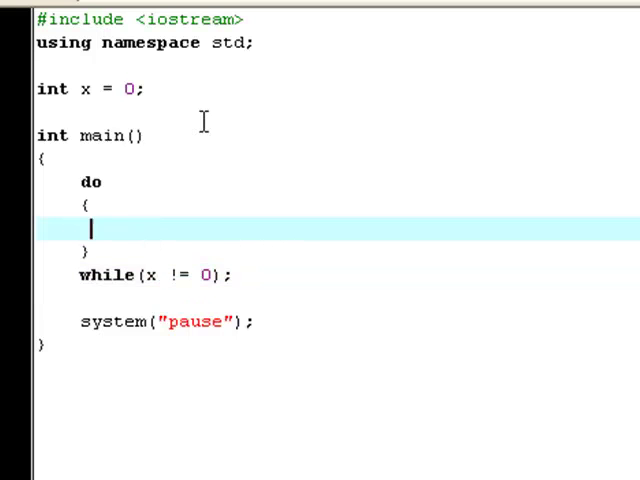
- Fill the do block with cout << "X isn't equal to 0..." << endl;
text(cout <<)
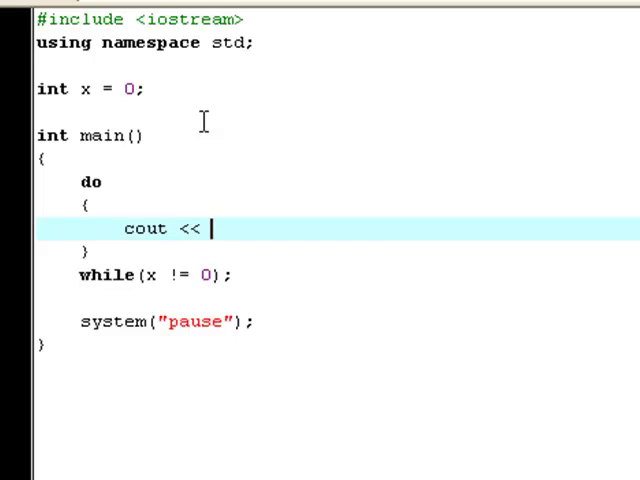
text("" << eb)
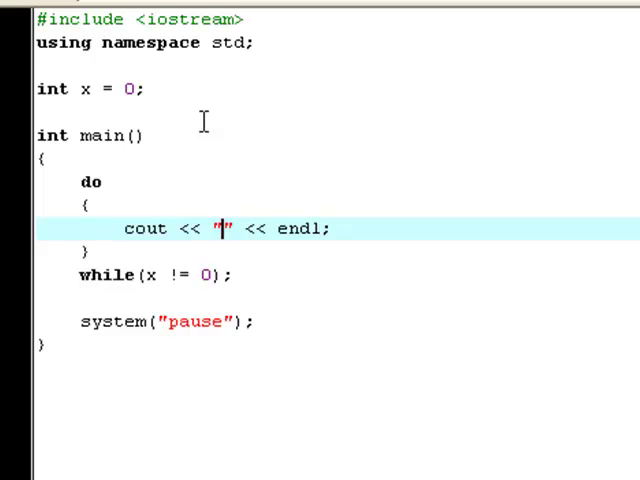
text(X i)
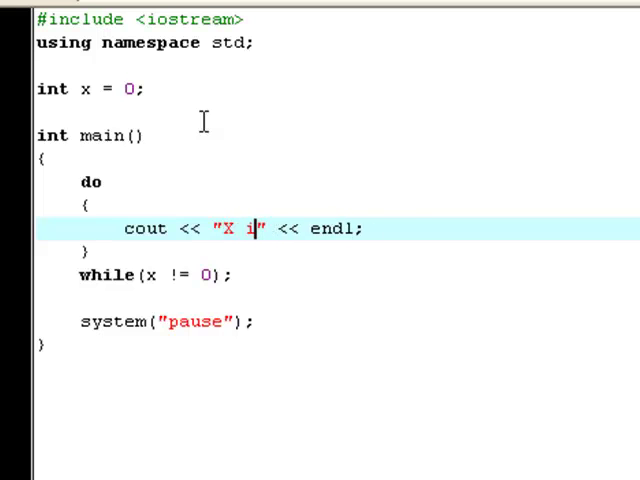
text(sn't equl)
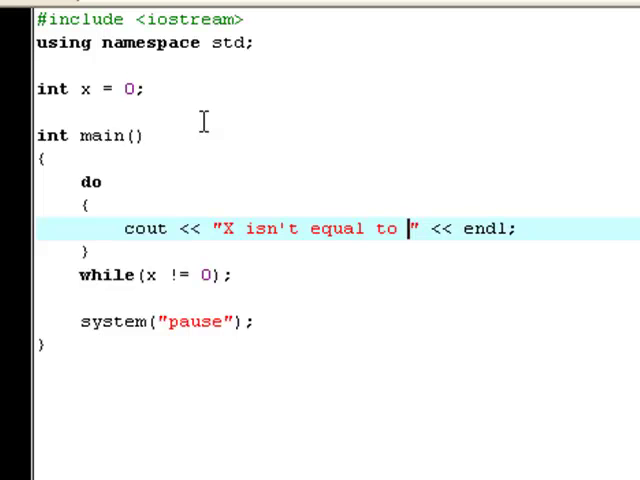
text(+)
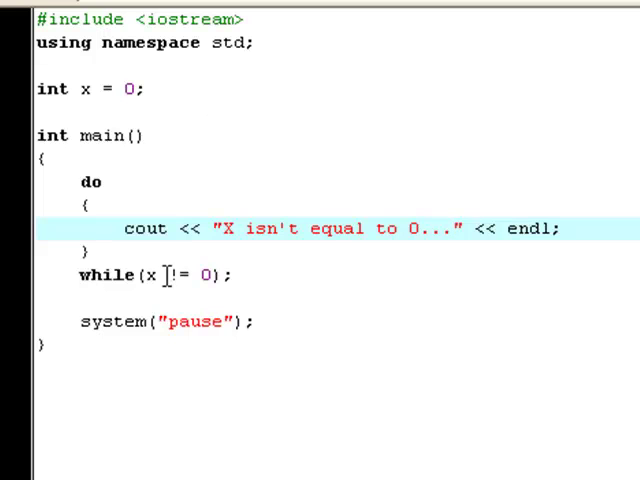
mouse_move(152, 276)
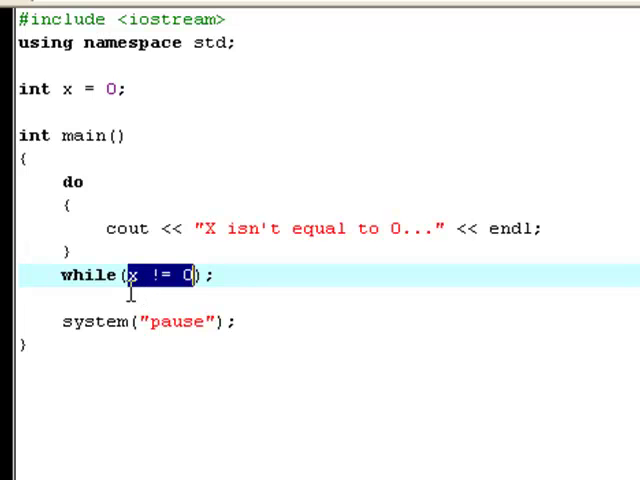
- Compile and run the program, printing "X isn't equal to 0..." once in the console
click(184, 228)
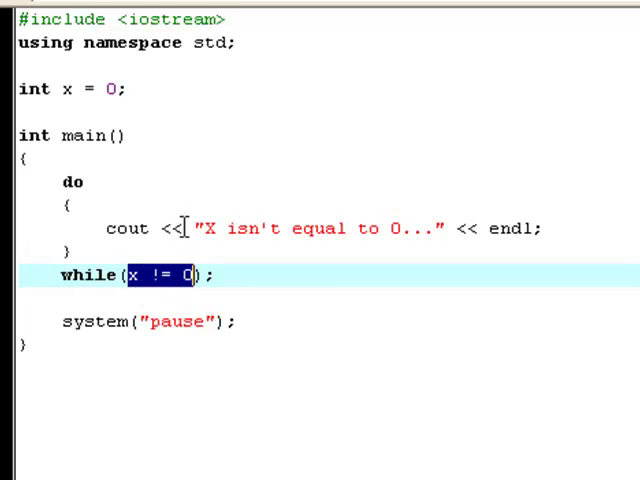
key(F5)
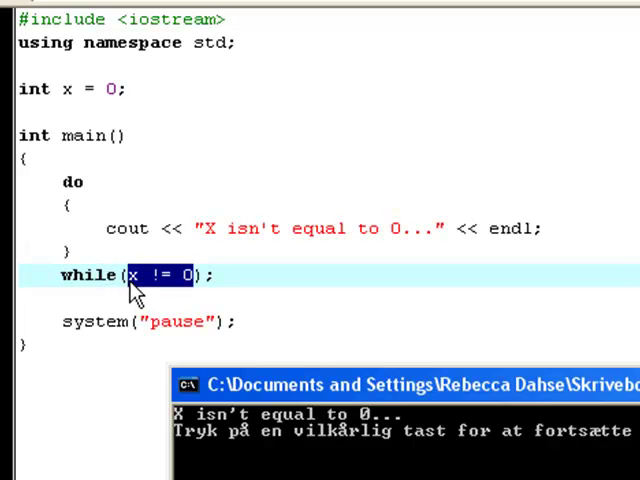
mouse_move(150, 290)
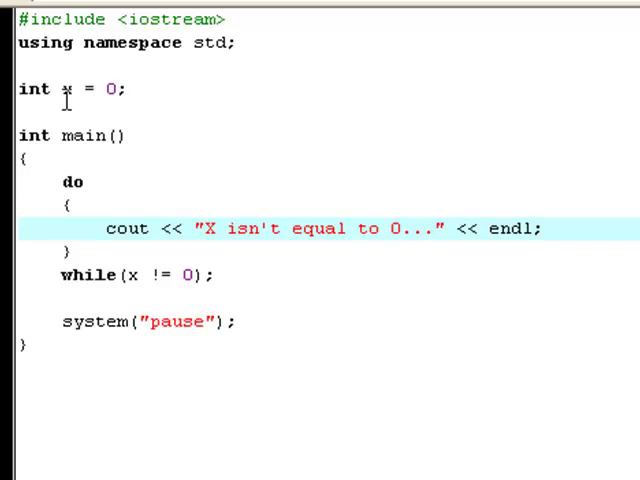
triple_click(70, 88)
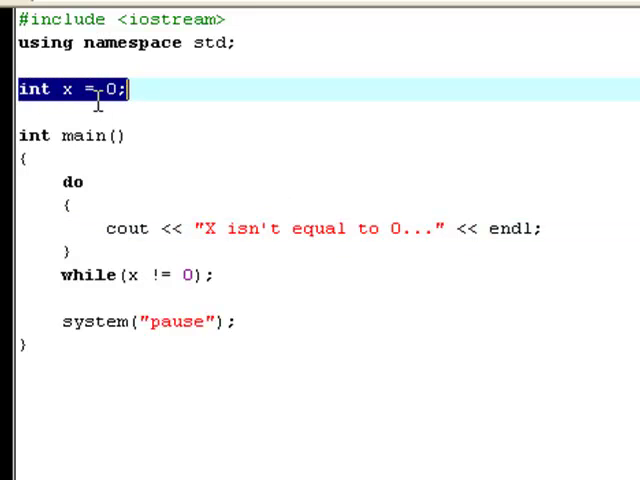
mouse_move(110, 90)
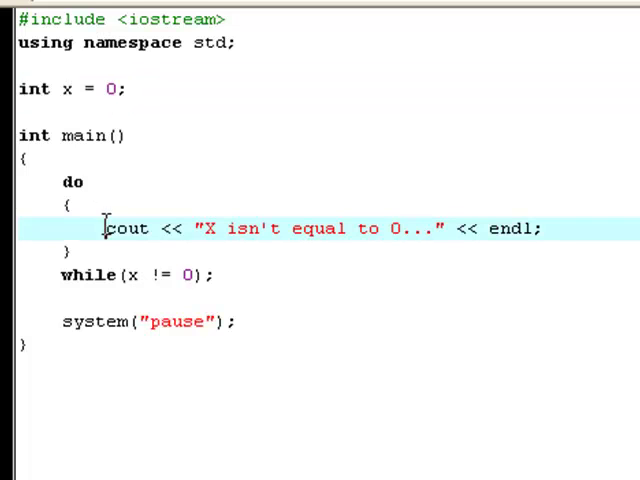
drag(102, 228, 536, 228)
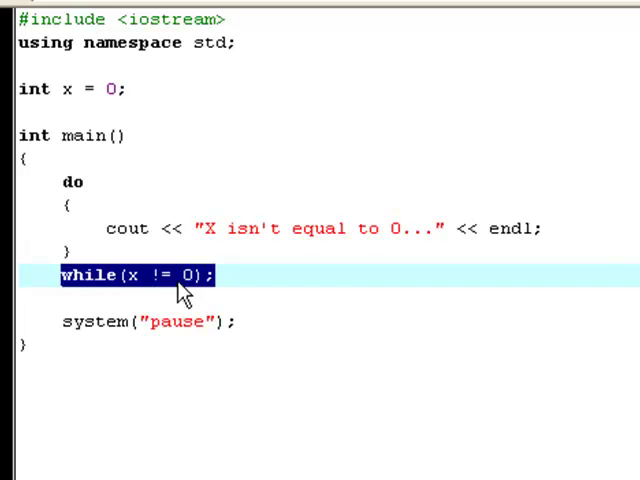
double_click(120, 228)
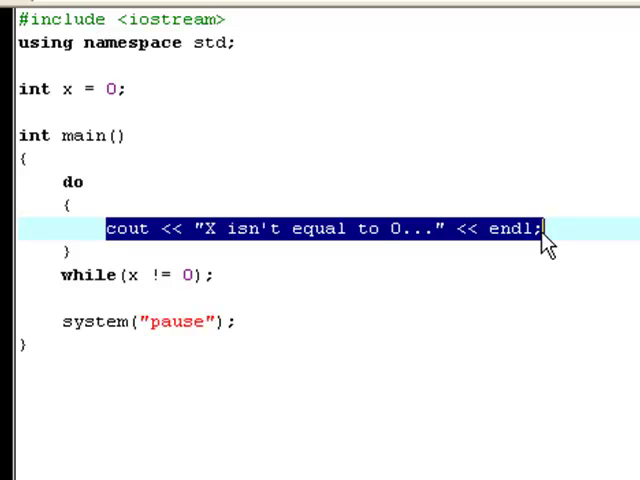
mouse_move(584, 188)
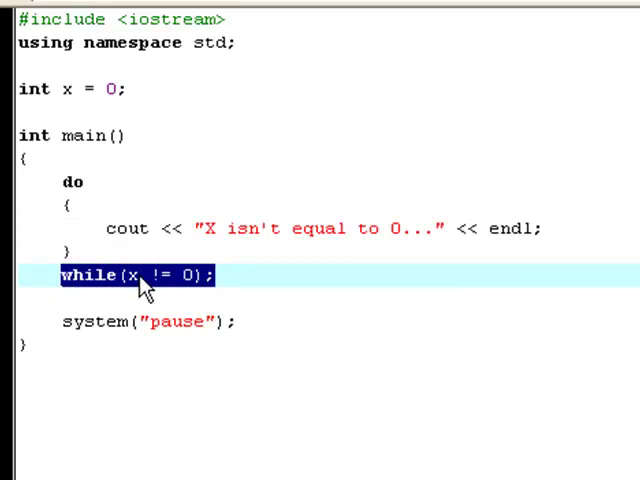
mouse_move(156, 290)
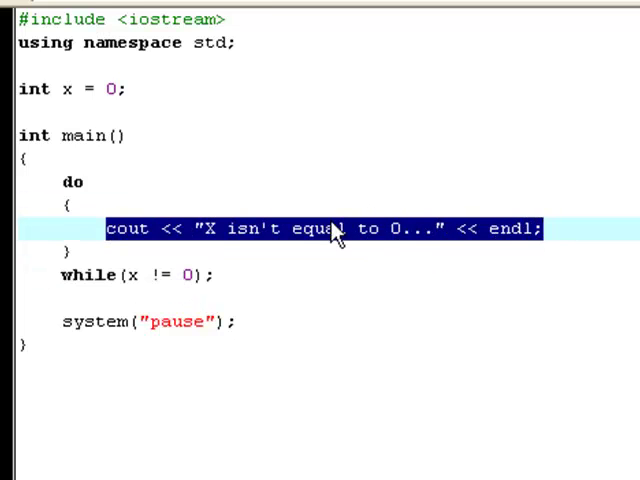
click(104, 228)
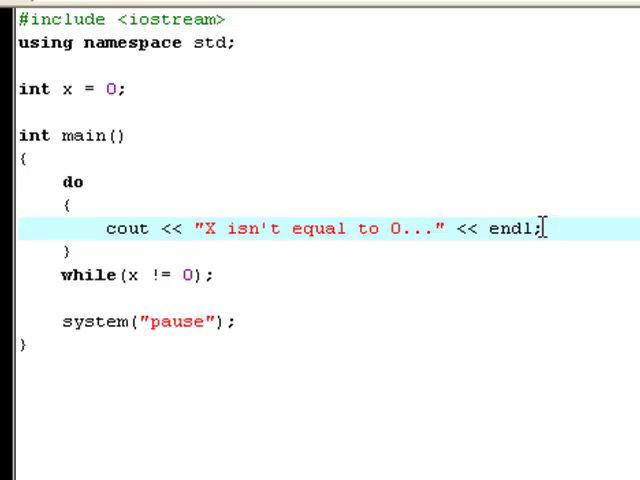
drag(388, 228, 544, 228)
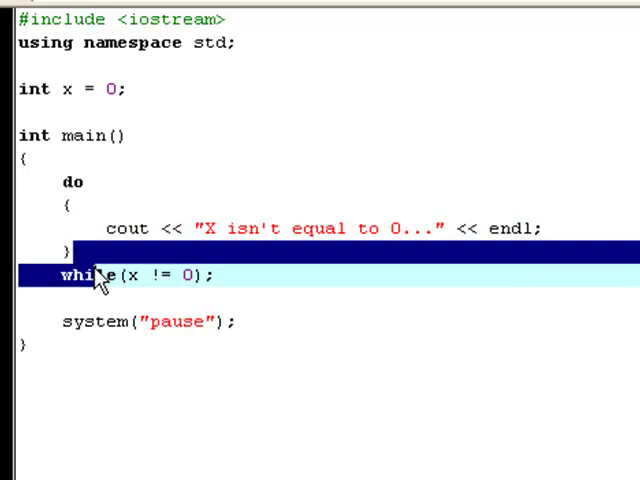
click(96, 250)
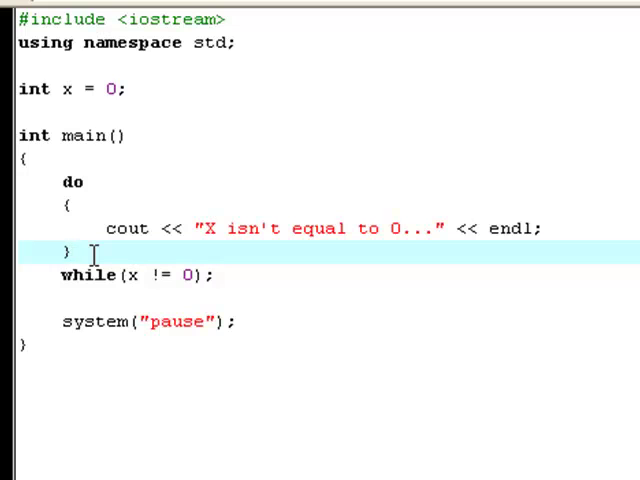